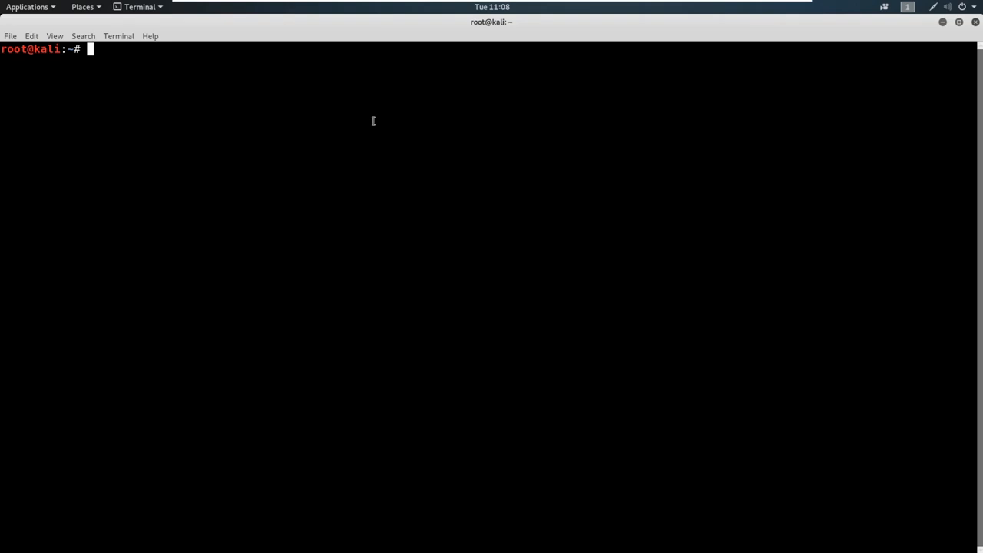
- Run ifconfig to list eth0 and loopback interface addresses
{"action": "type", "text": "ifcon"}
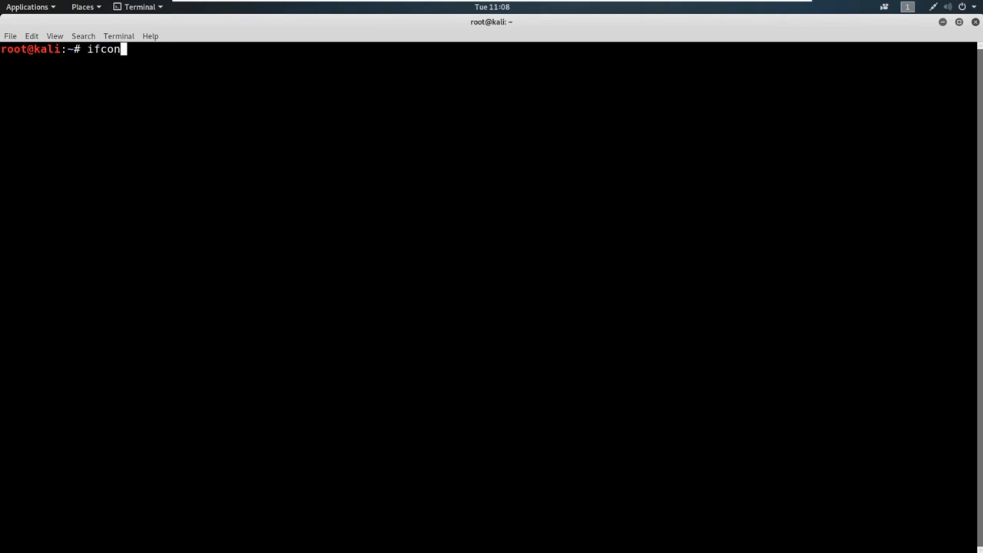
{"action": "key", "text": "Return"}
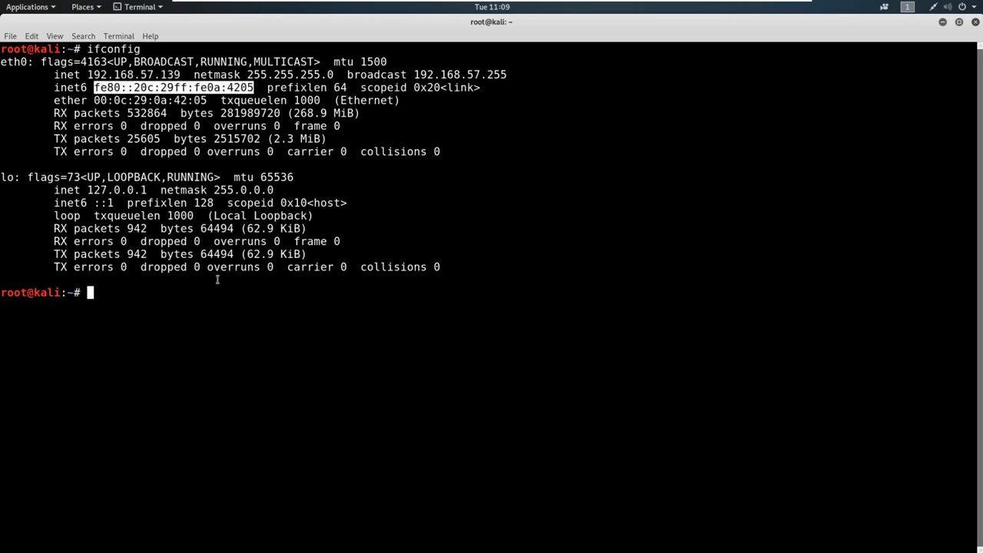
{"action": "mouse_move", "coordinate": [211, 292]}
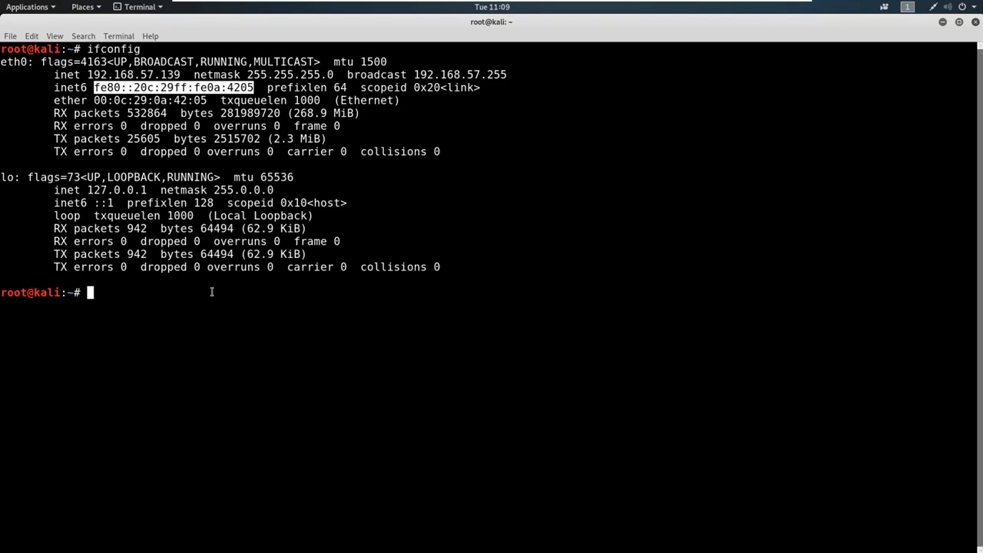
{"action": "mouse_move", "coordinate": [103, 162]}
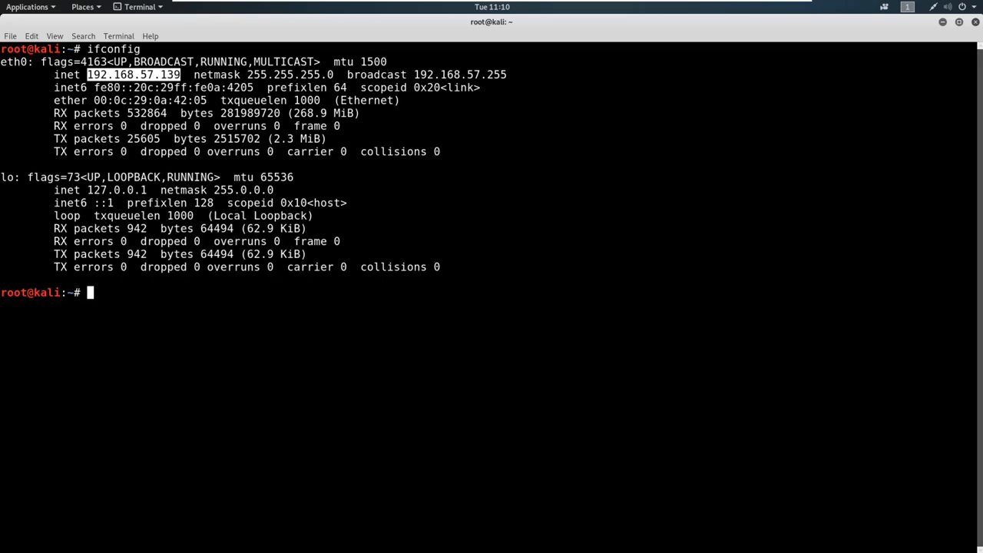
{"action": "mouse_move", "coordinate": [956, 260]}
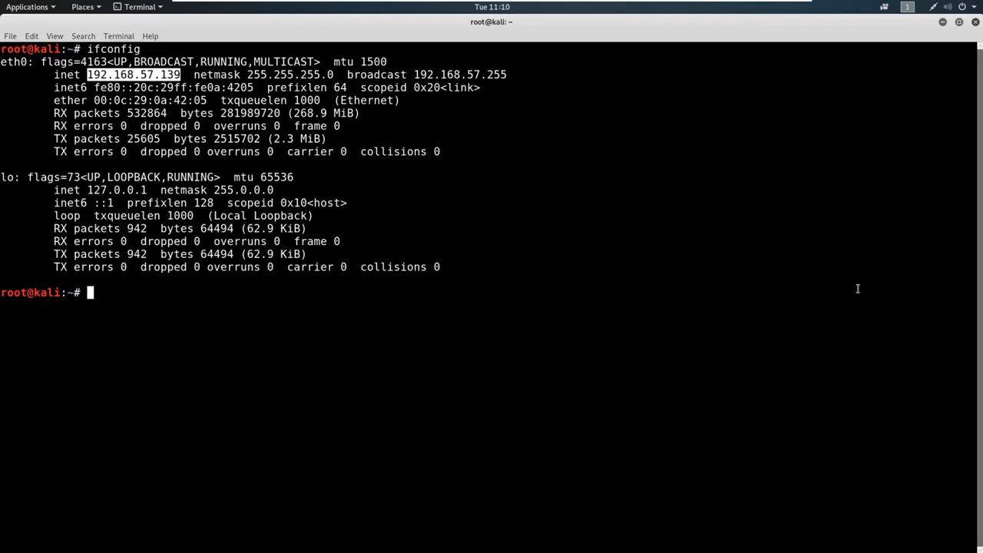
{"action": "mouse_move", "coordinate": [235, 267]}
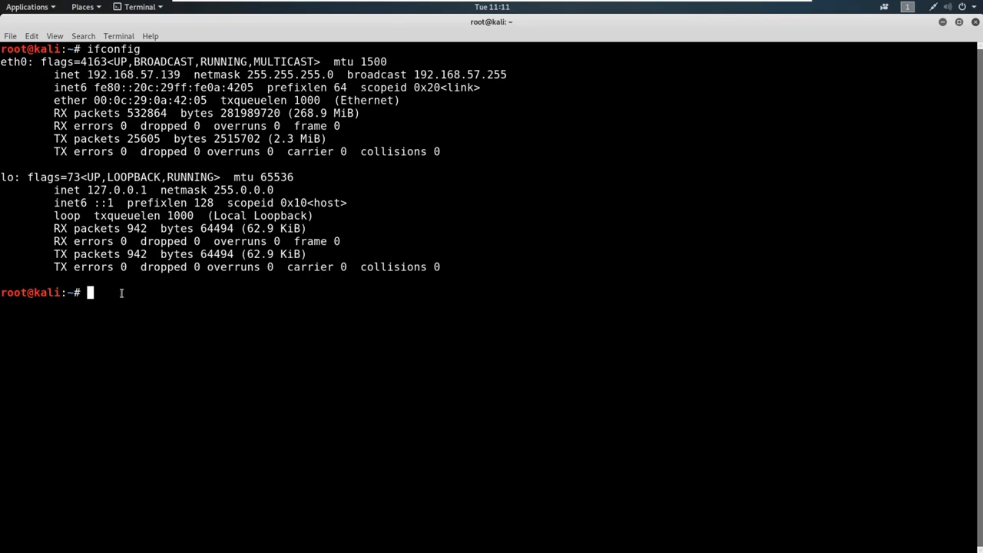
- Write the octet 11111111. at the root prompt and launch a text editor
{"action": "type", "text": "11111111."}
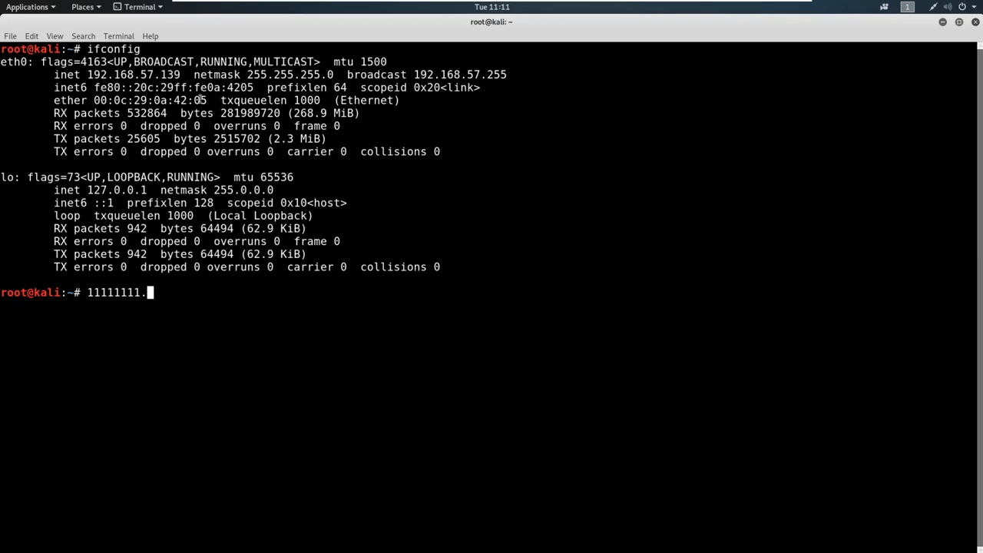
{"action": "left_click", "coordinate": [27, 6]}
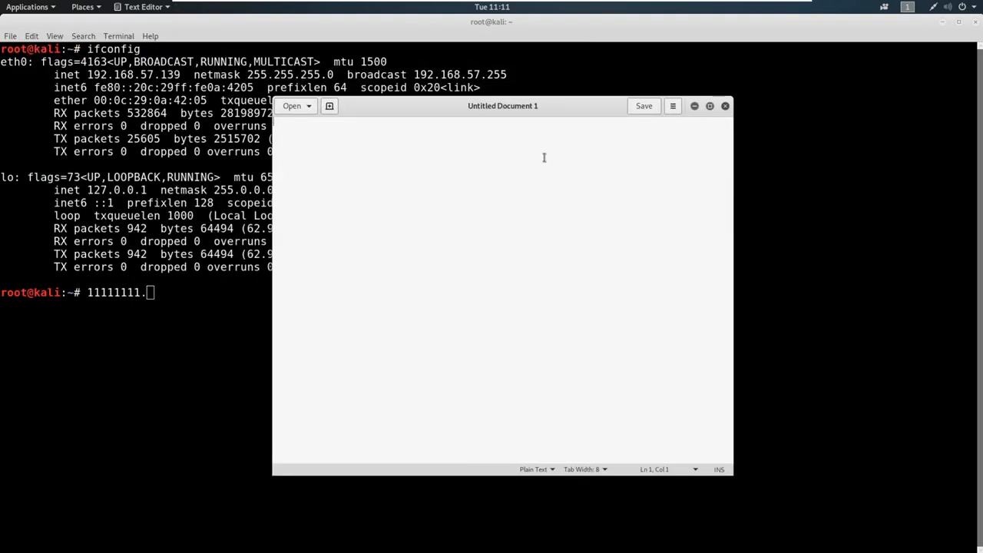
{"action": "type", "text": "128"}
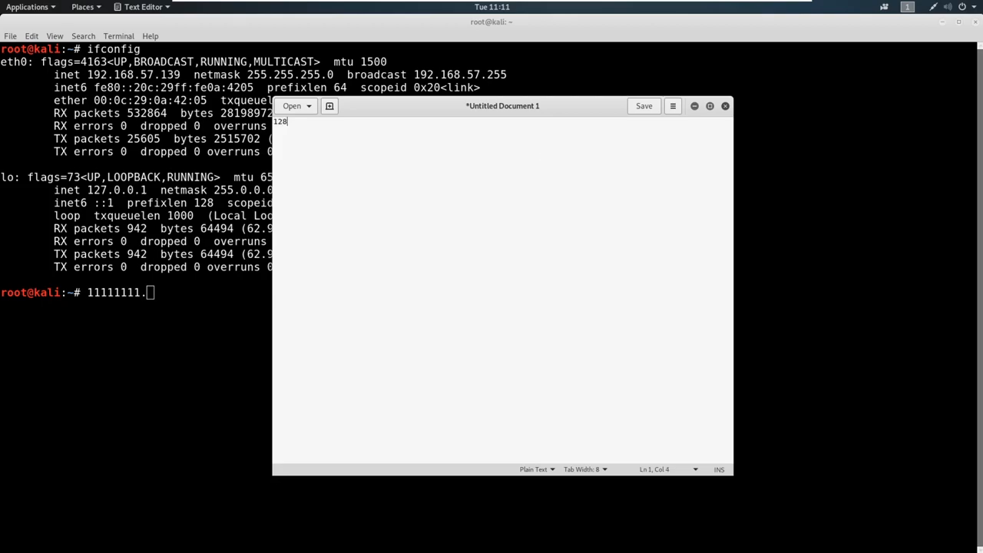
{"action": "type", "text": "64"}
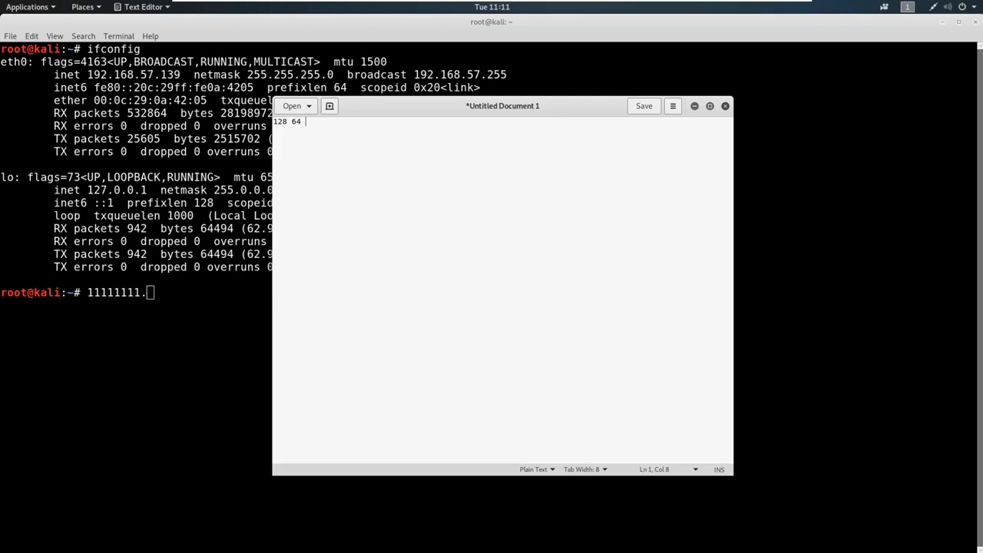
{"action": "type", "text": "32 16"}
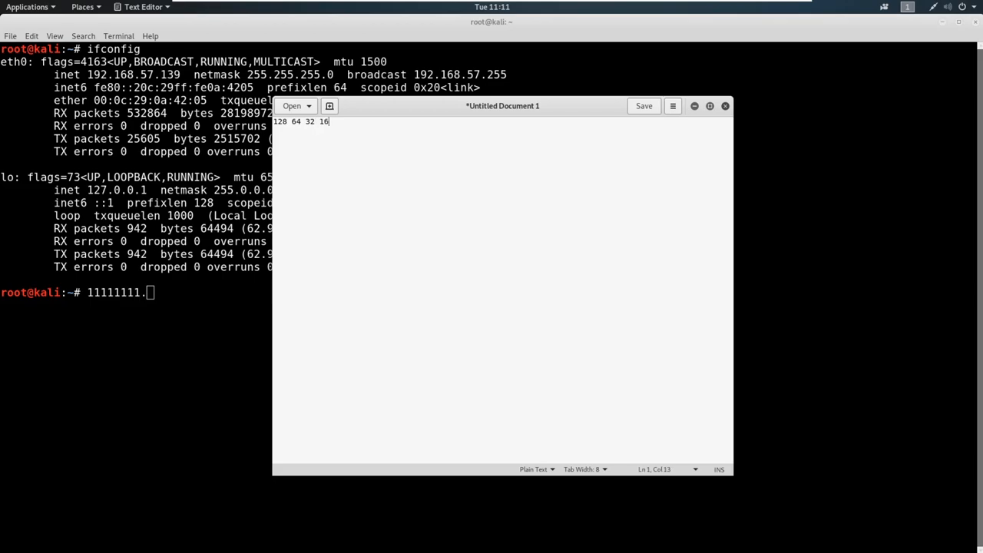
{"action": "type", "text": "8 4"}
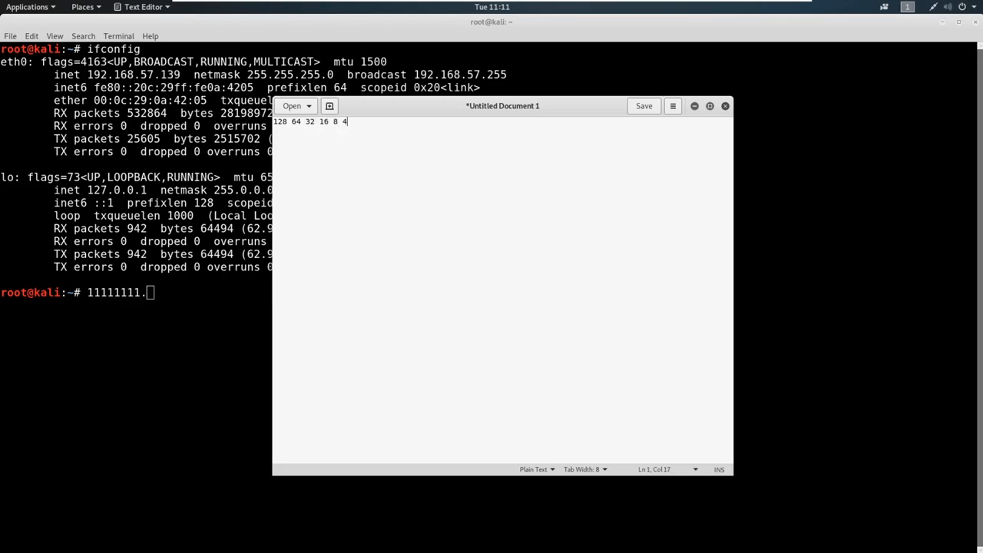
{"action": "type", "text": "2 1"}
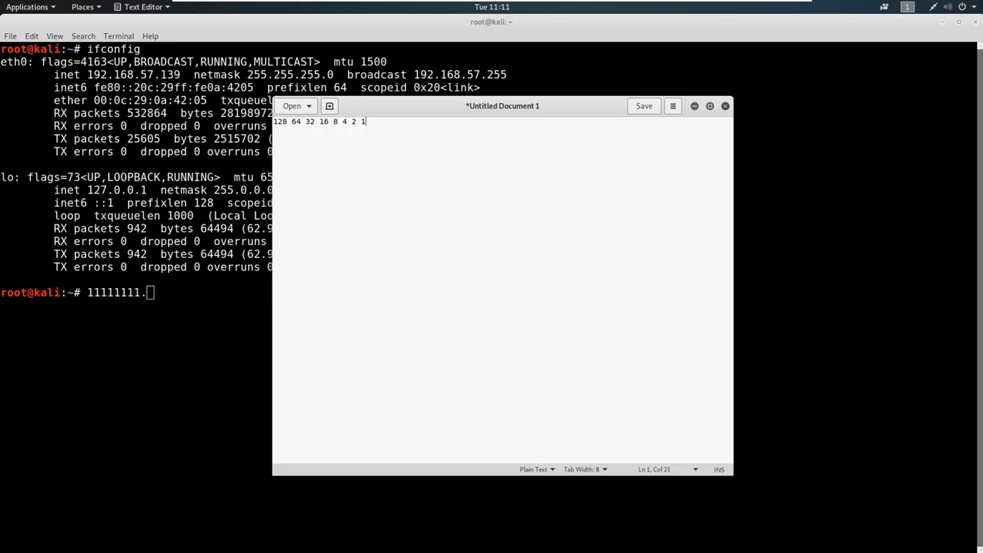
{"action": "key", "text": "Return"}
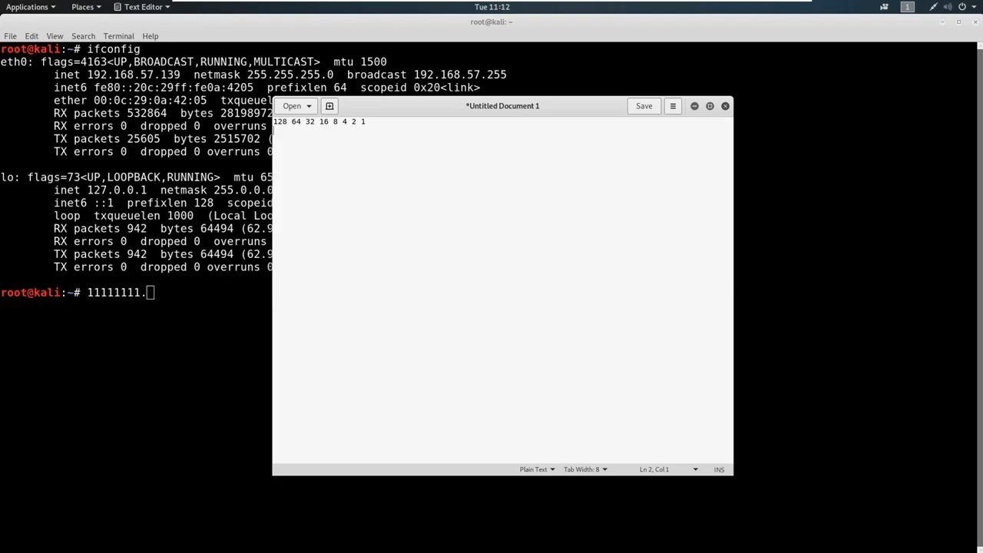
- Change the all-ones row equal to 255 into 0 0 0 0 0 1 1 1 = 7
{"action": "type", "text": "1   1  1  1 1 1 1 1 ="}
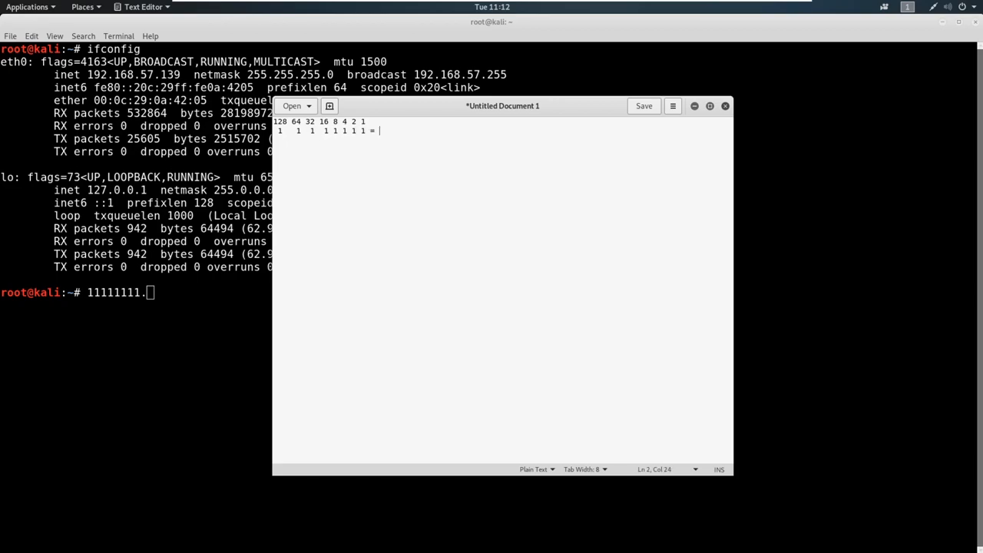
{"action": "type", "text": "255"}
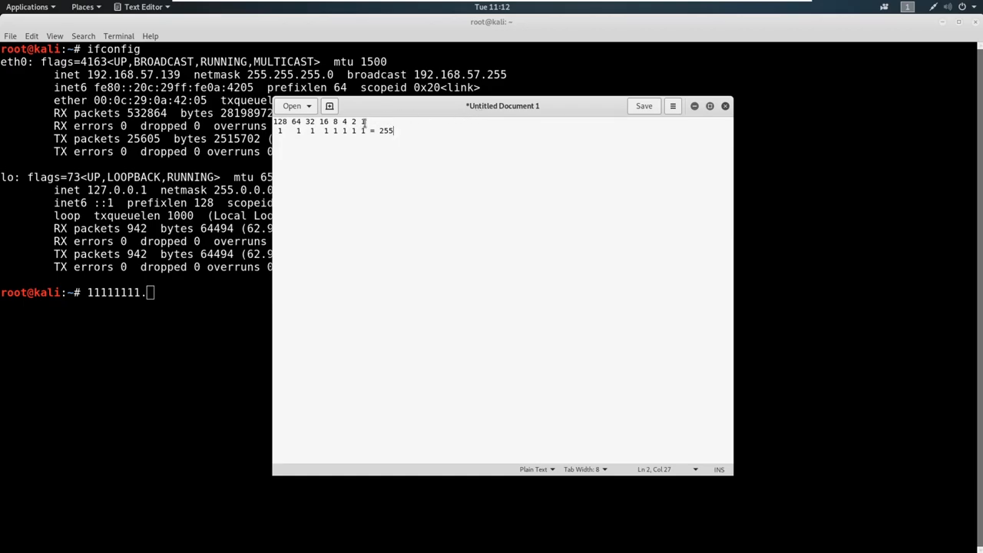
{"action": "left_click_drag", "start_coordinate": [366, 122], "coordinate": [273, 122]}
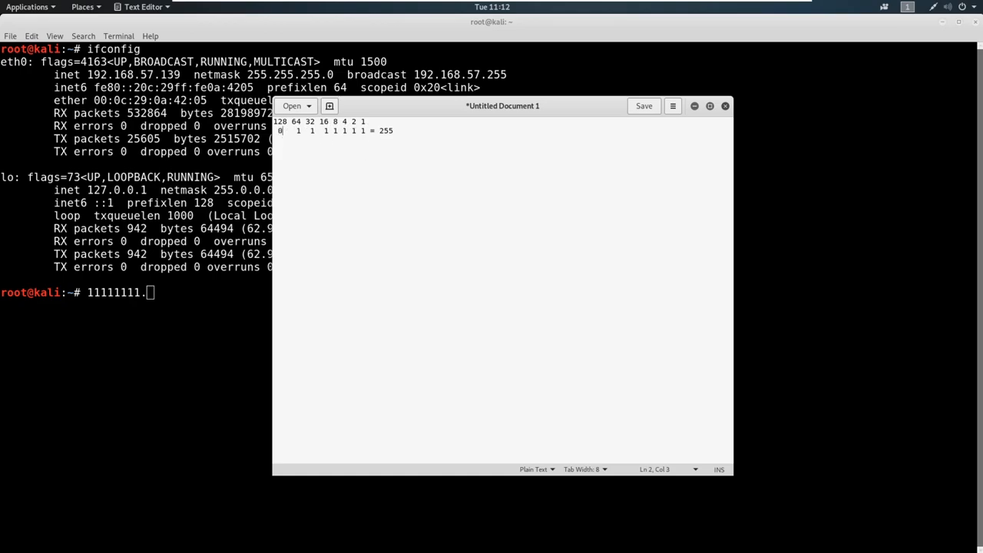
{"action": "type", "text": "0"}
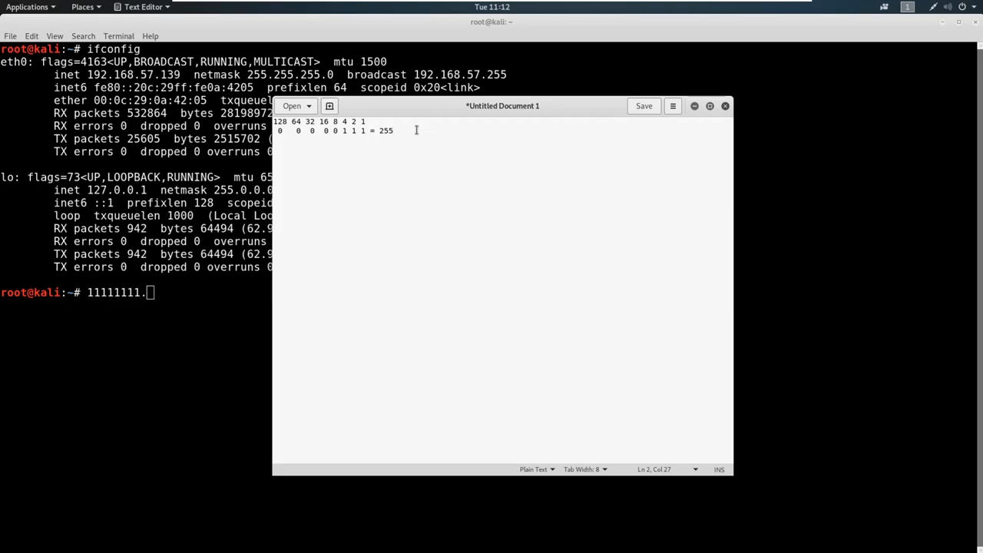
{"action": "key", "text": "BackSpace"}
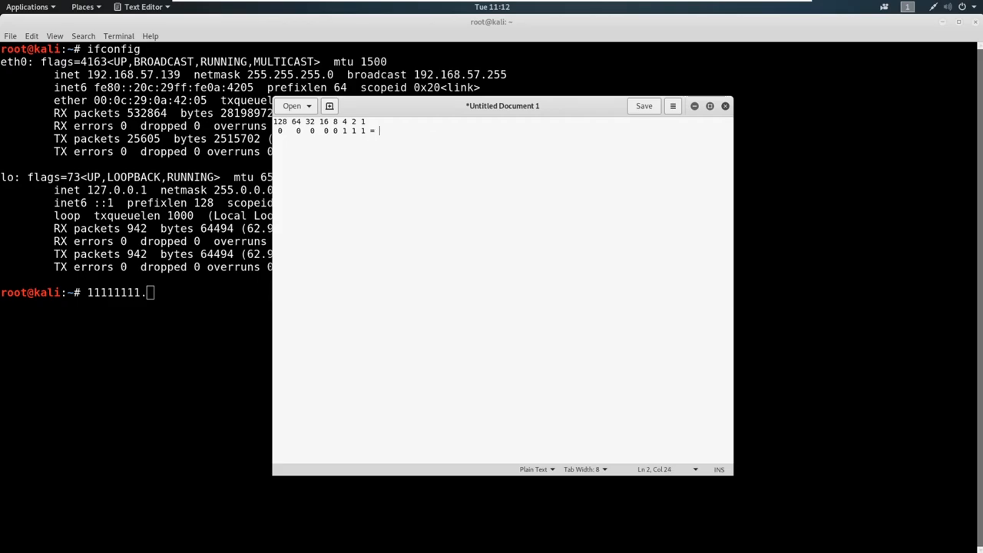
{"action": "type", "text": "7"}
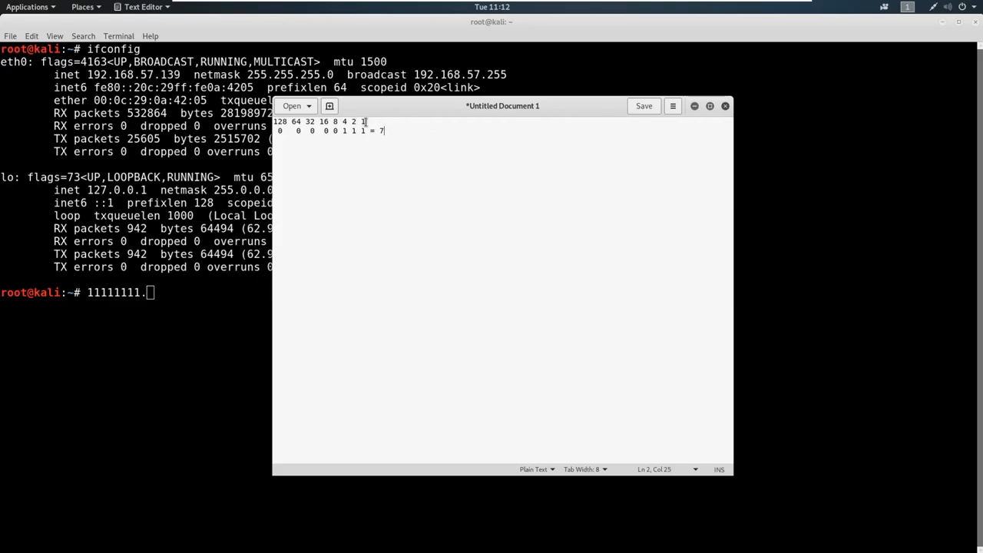
{"action": "mouse_move", "coordinate": [467, 137]}
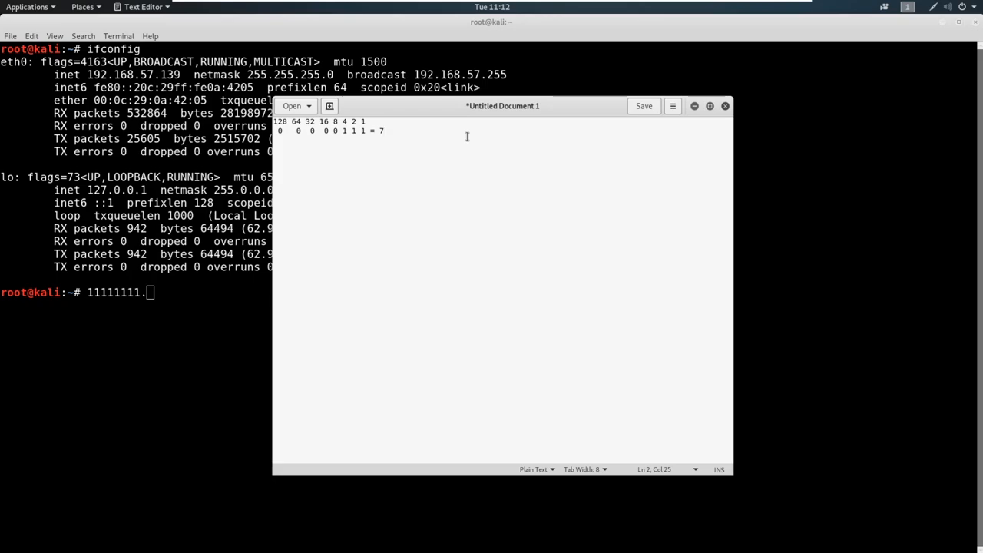
- Append .7.7.7 so the second line ends with 7.7.7.7
{"action": "type", "text": ".7.7.7"}
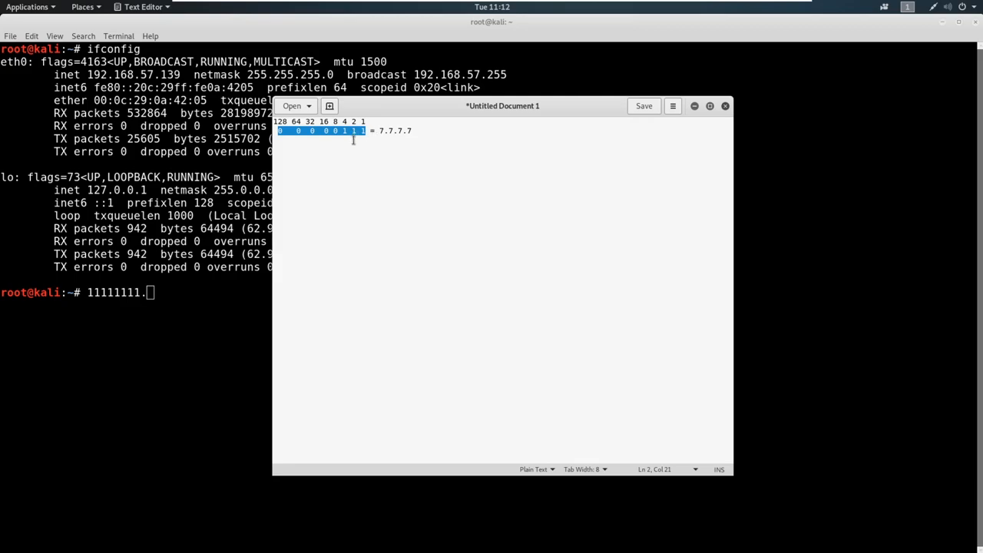
{"action": "mouse_move", "coordinate": [372, 153]}
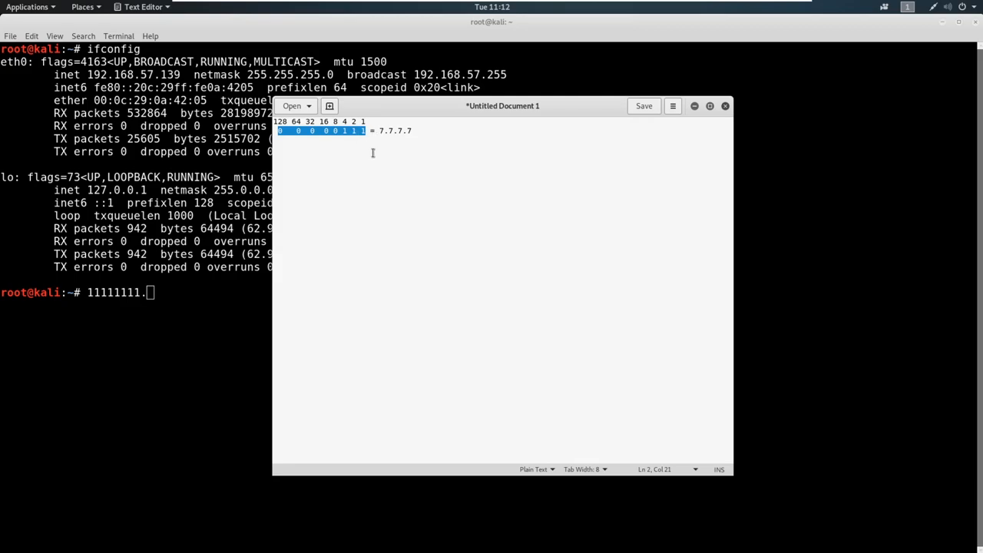
{"action": "mouse_move", "coordinate": [398, 163]}
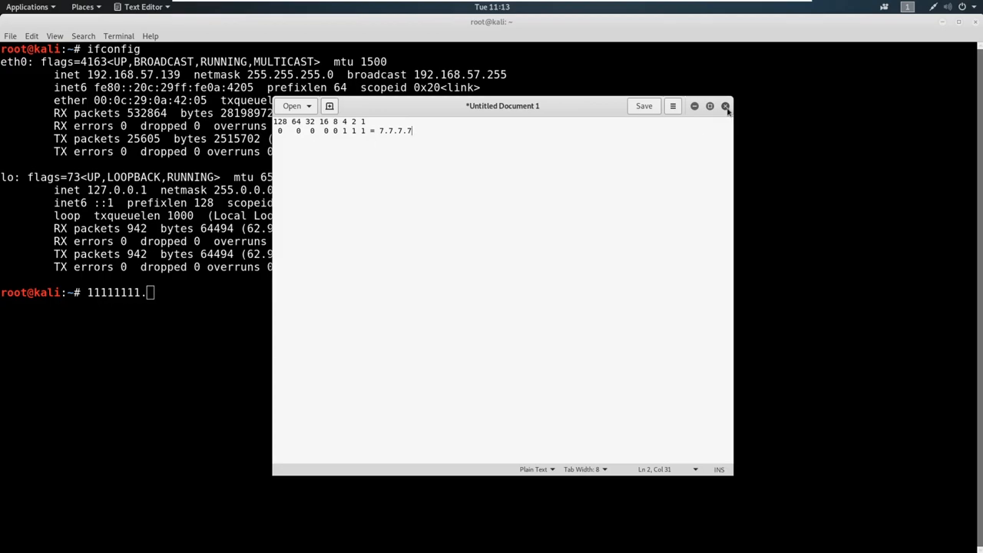
- Close the scratch document without saving
{"action": "left_click", "coordinate": [725, 106]}
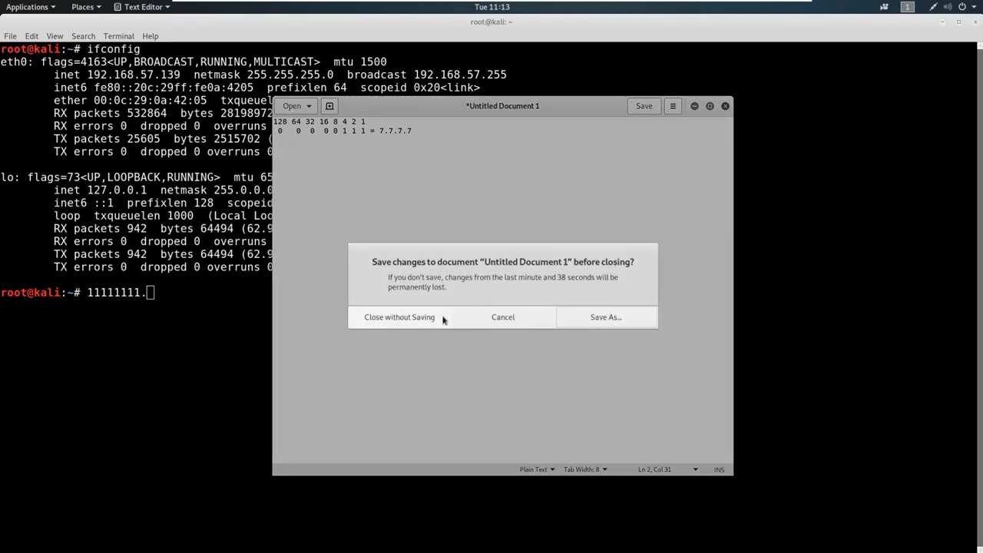
{"action": "mouse_move", "coordinate": [457, 293]}
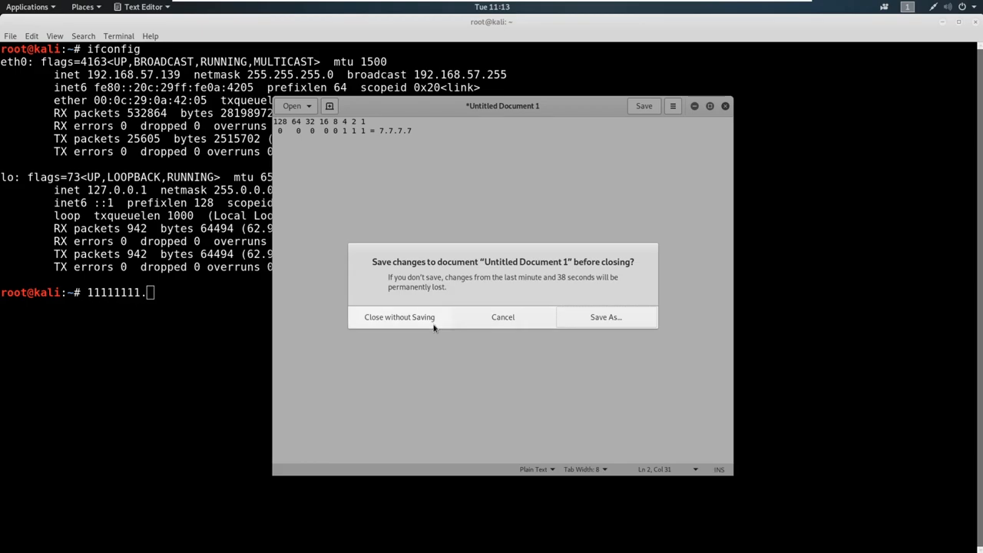
{"action": "left_click", "coordinate": [399, 316]}
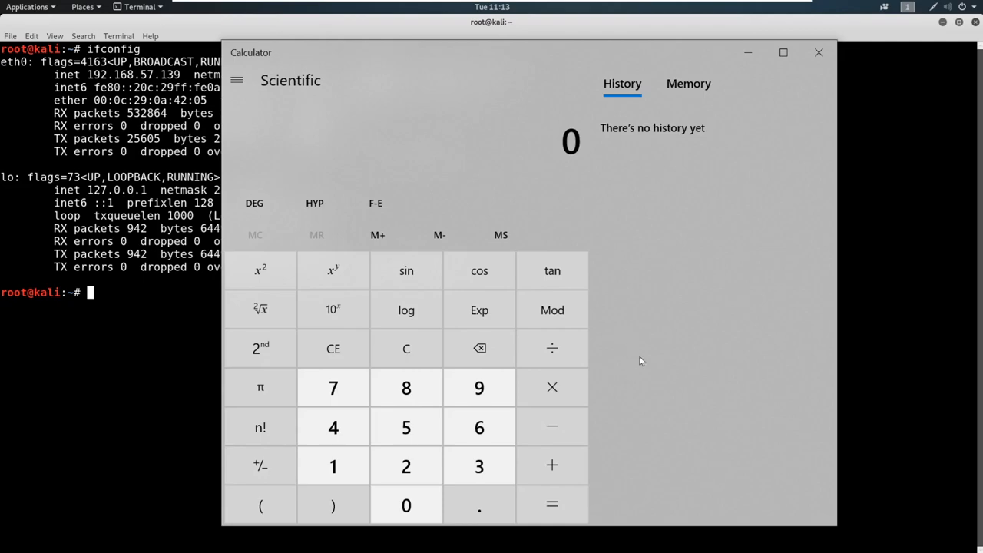
{"action": "mouse_move", "coordinate": [405, 466]}
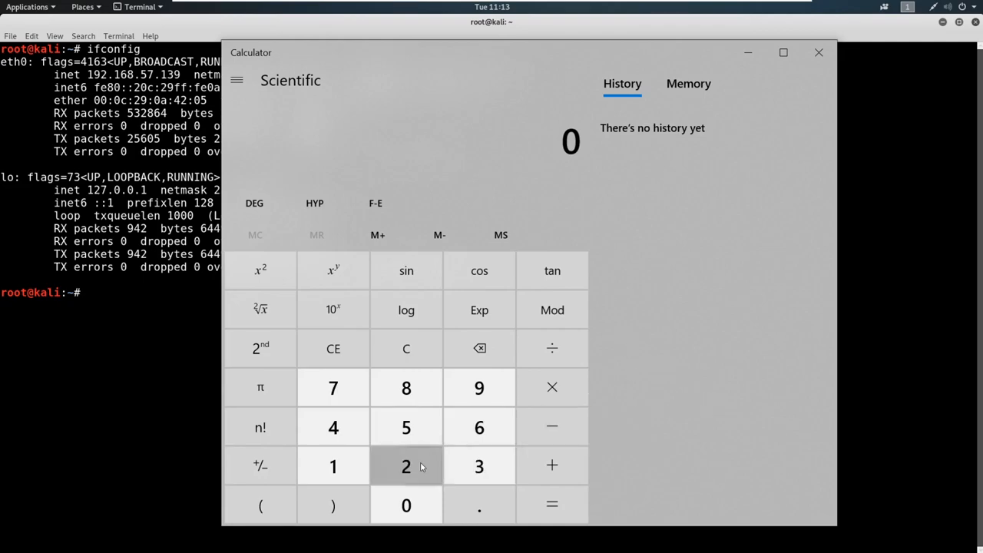
- Compute 2^32 = 4,294,967,296 in the scientific calculator
{"action": "left_click", "coordinate": [406, 466]}
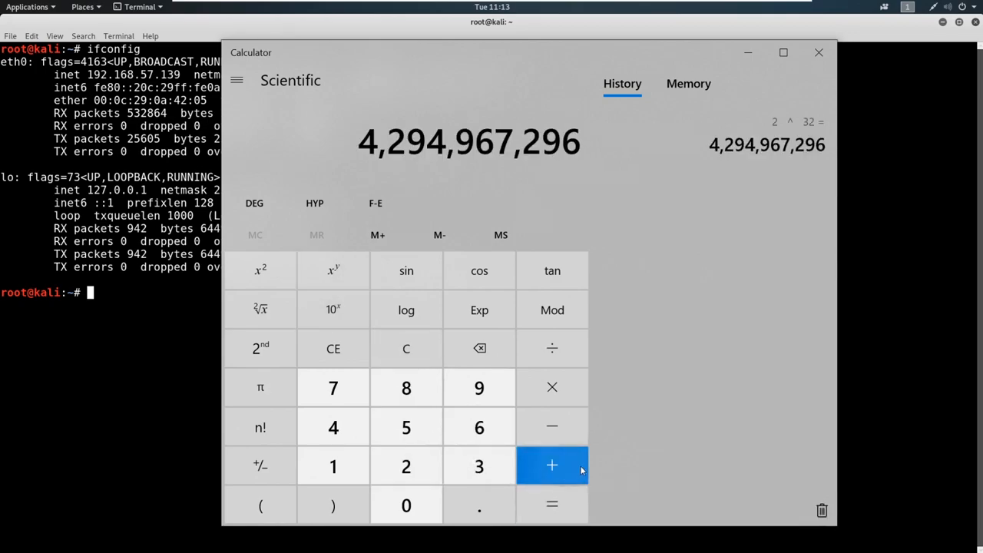
{"action": "mouse_move", "coordinate": [599, 199]}
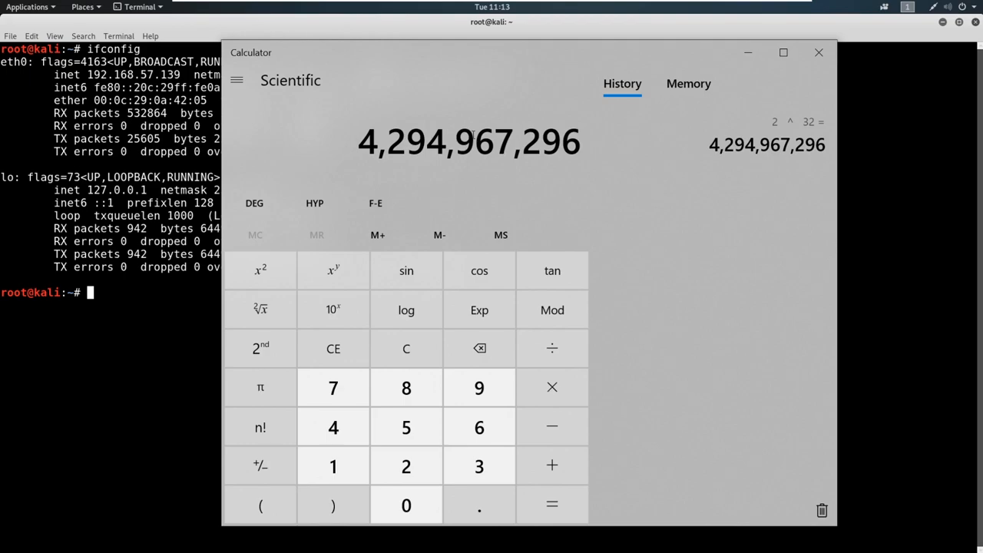
{"action": "mouse_move", "coordinate": [399, 114]}
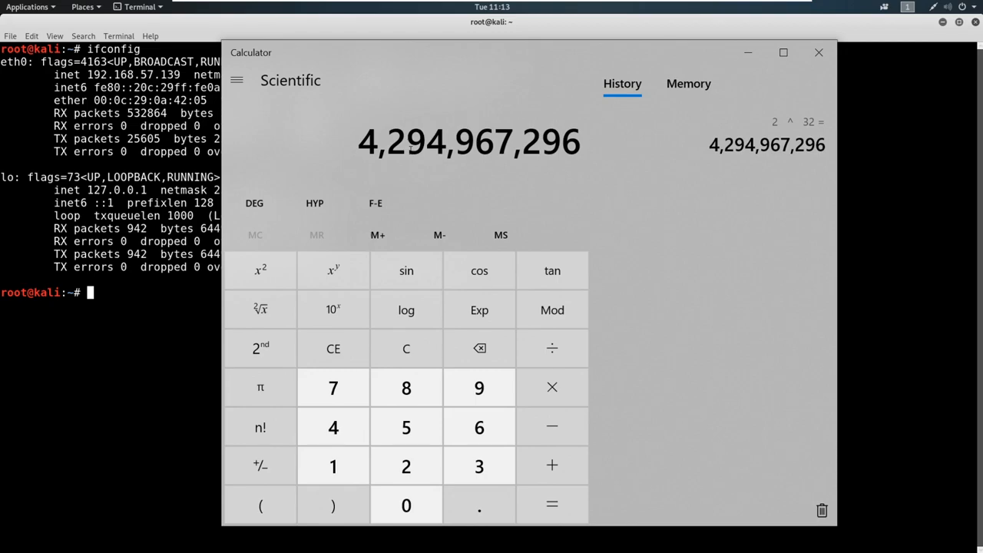
{"action": "mouse_move", "coordinate": [419, 190]}
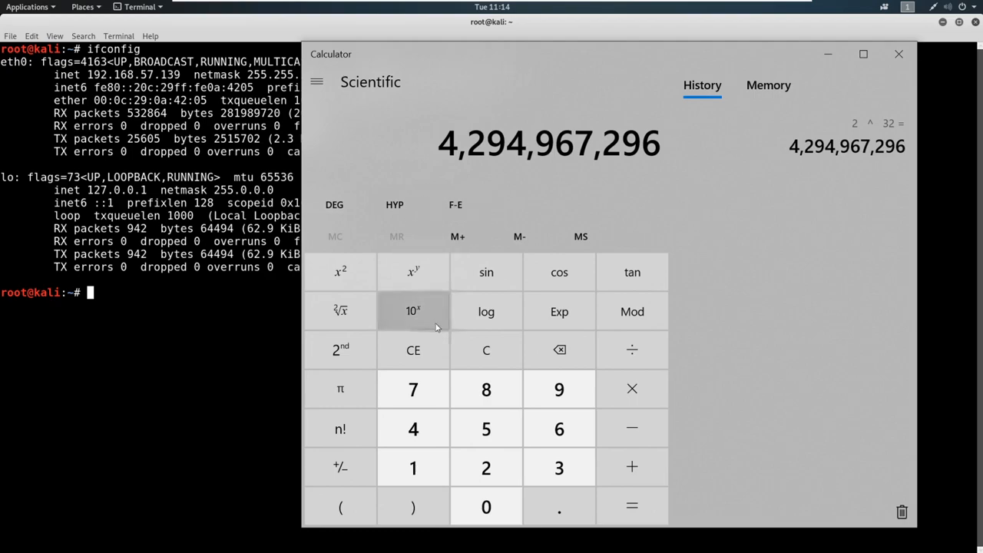
- Clear the calculator and compute 2^128 = 3.4028236692093846346337460743177e+38
{"action": "left_click", "coordinate": [485, 350]}
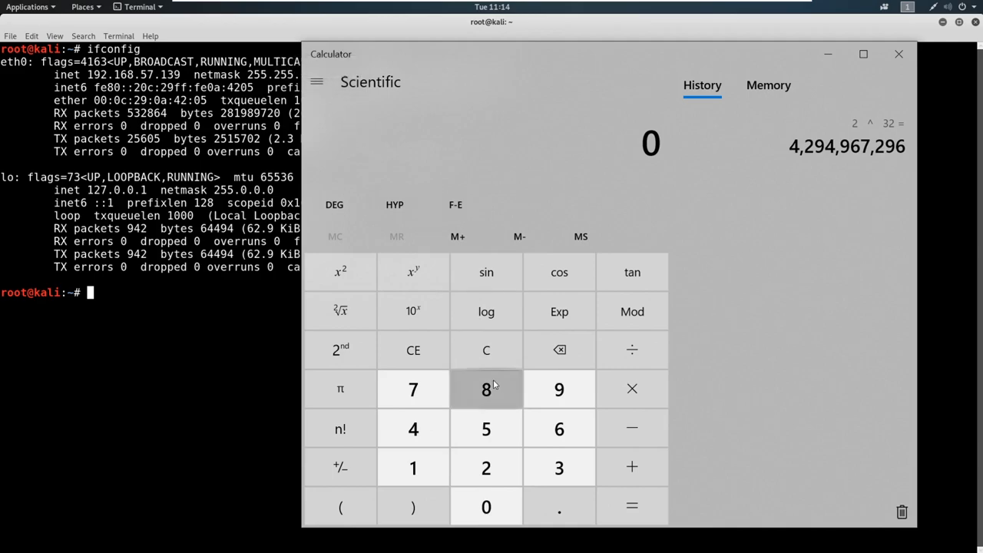
{"action": "mouse_move", "coordinate": [485, 350]}
{"action": "type", "text": "2"}
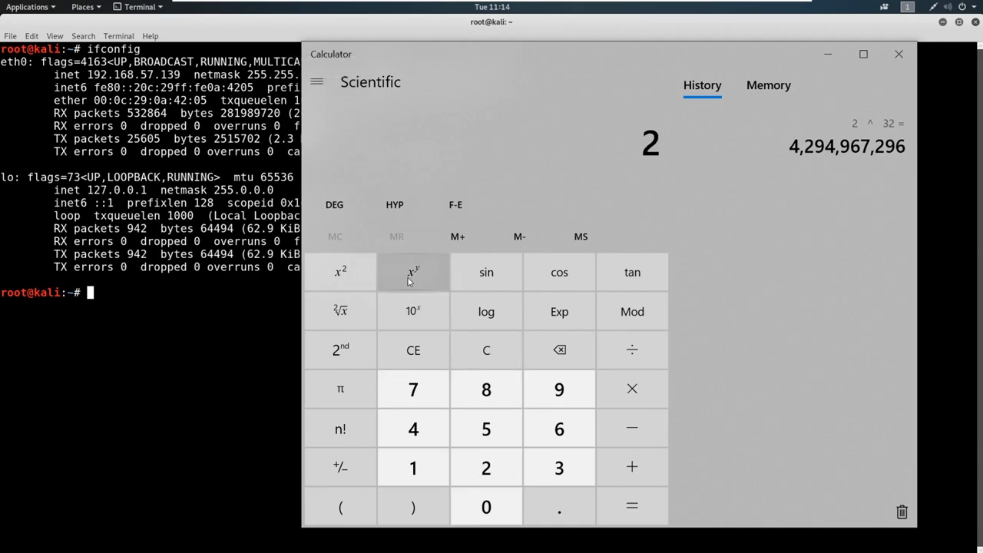
{"action": "left_click", "coordinate": [413, 272]}
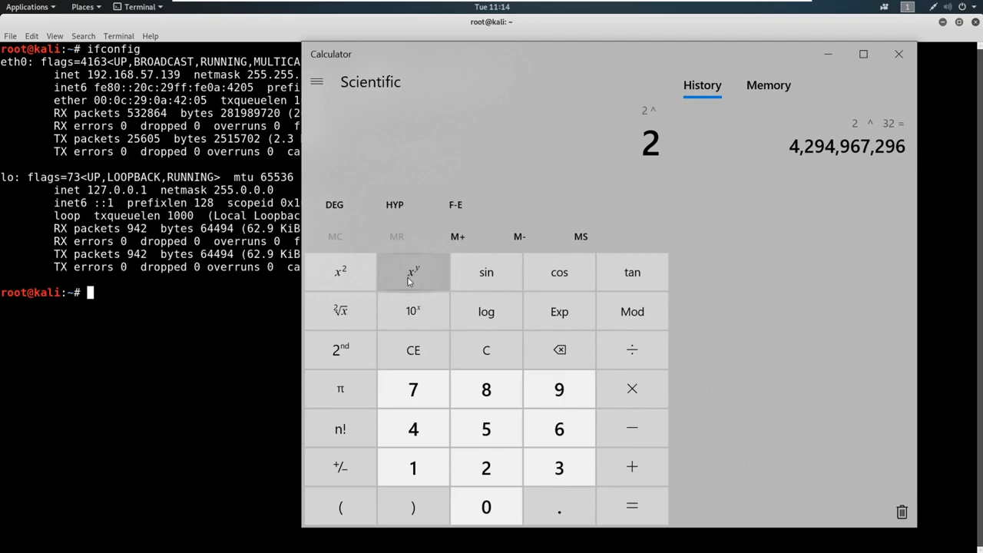
{"action": "left_click", "coordinate": [413, 272]}
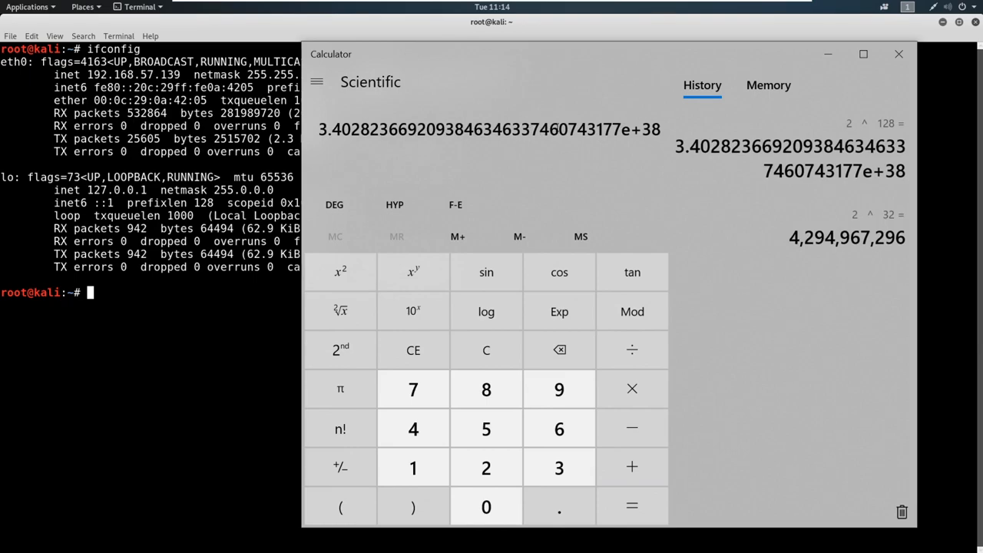
{"action": "mouse_move", "coordinate": [743, 119]}
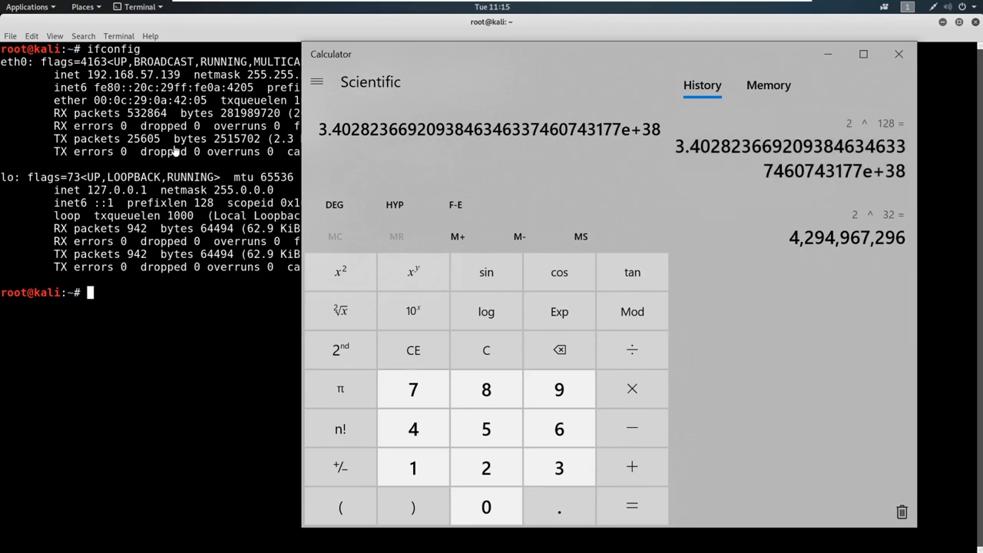
{"action": "mouse_move", "coordinate": [177, 100]}
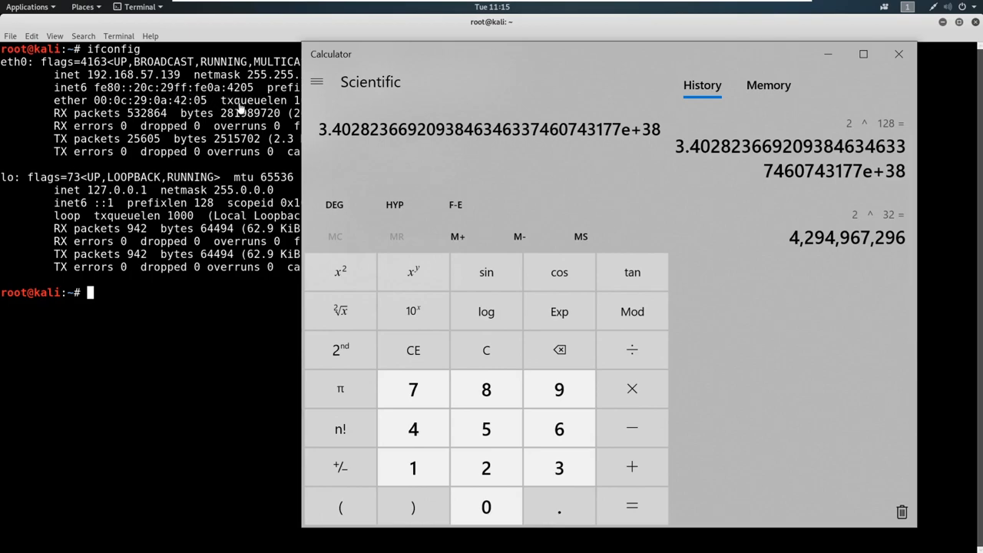
{"action": "mouse_move", "coordinate": [821, 69]}
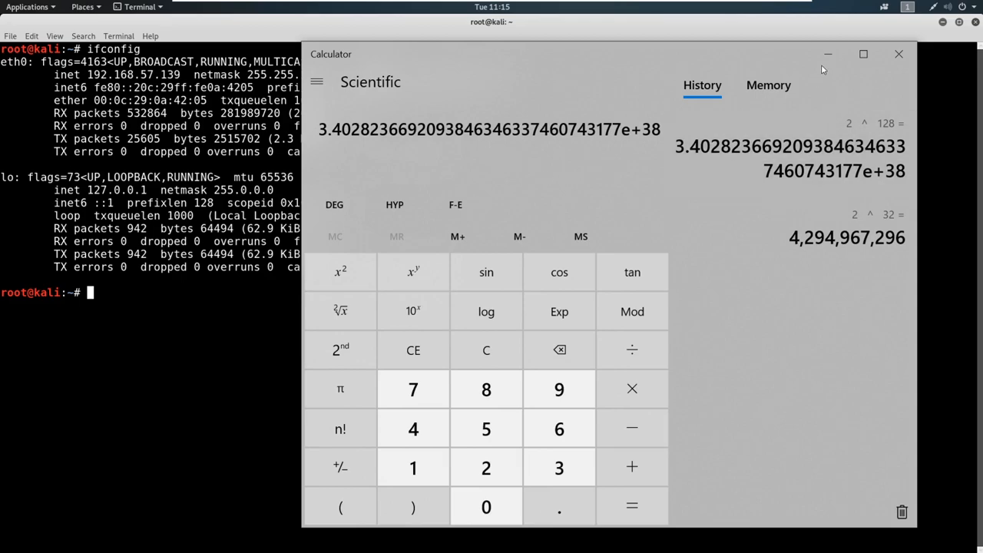
{"action": "mouse_move", "coordinate": [828, 54]}
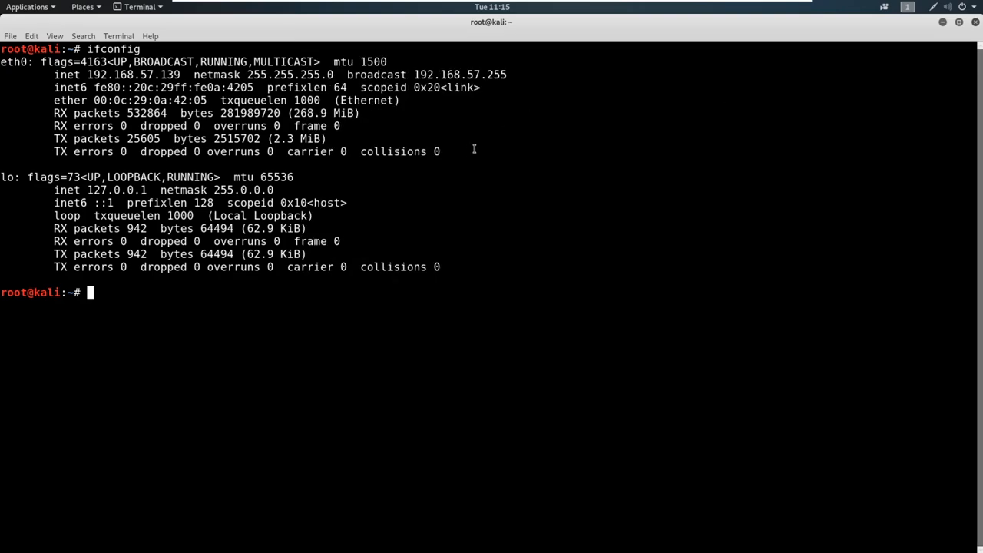
{"action": "mouse_move", "coordinate": [445, 162]}
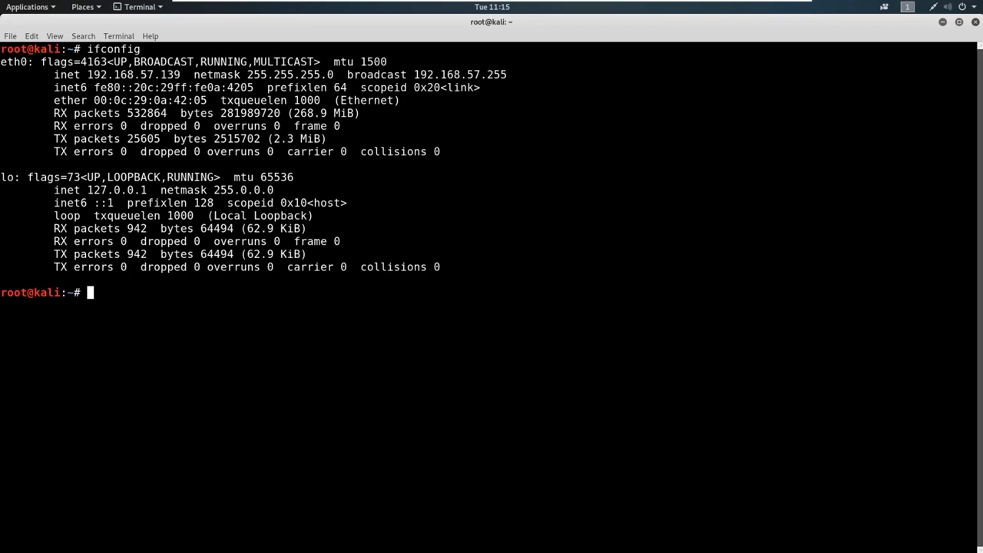
{"action": "mouse_move", "coordinate": [756, 298]}
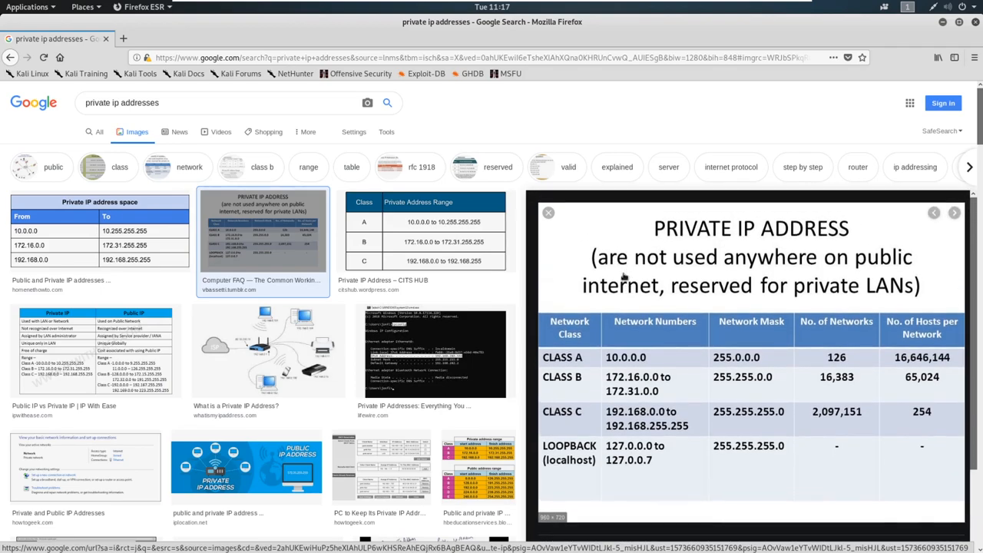
{"action": "mouse_move", "coordinate": [646, 305]}
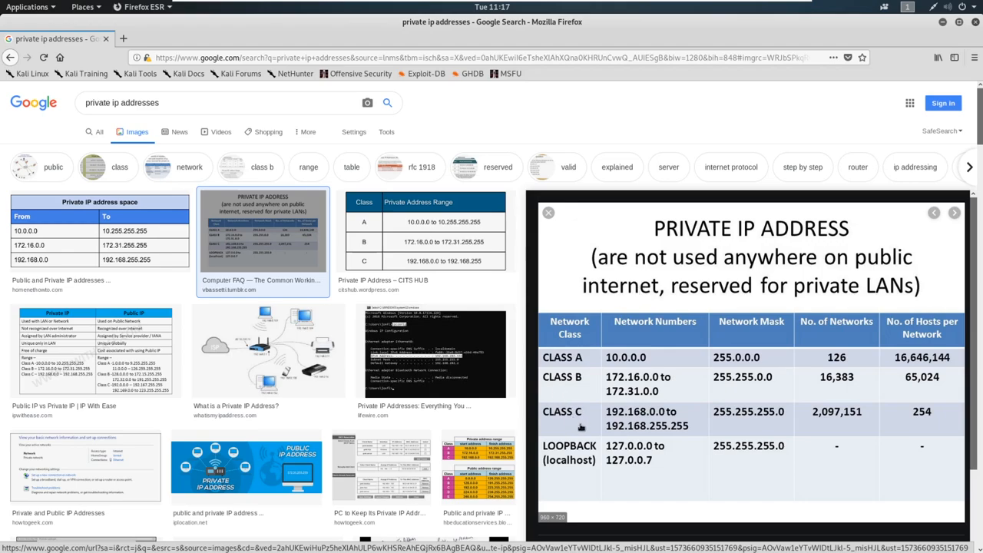
{"action": "mouse_move", "coordinate": [609, 447]}
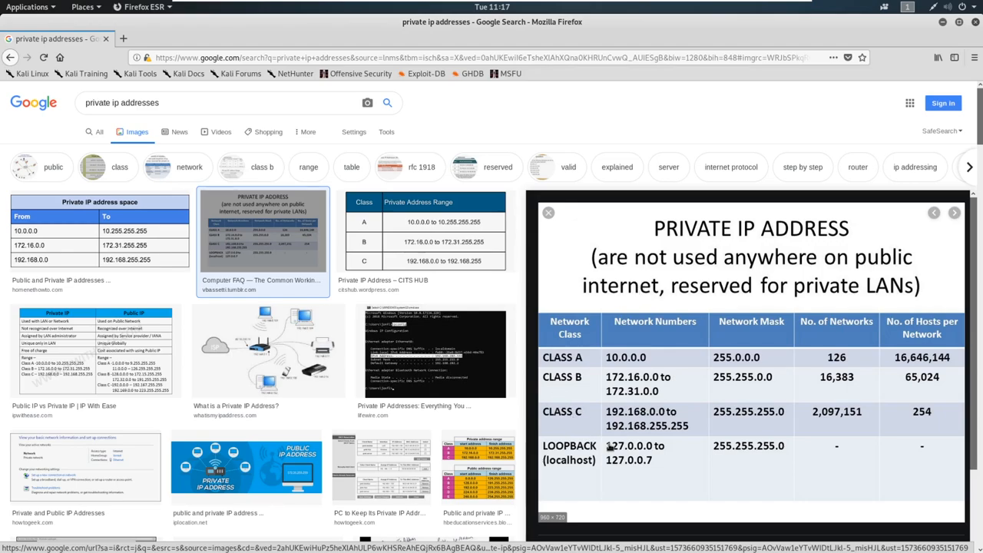
{"action": "mouse_move", "coordinate": [596, 424]}
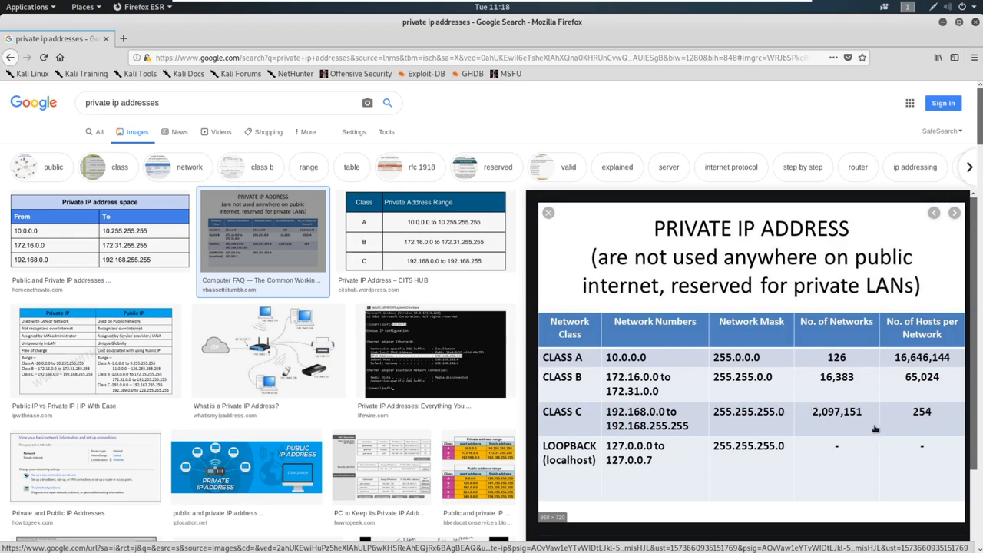
{"action": "mouse_move", "coordinate": [945, 423]}
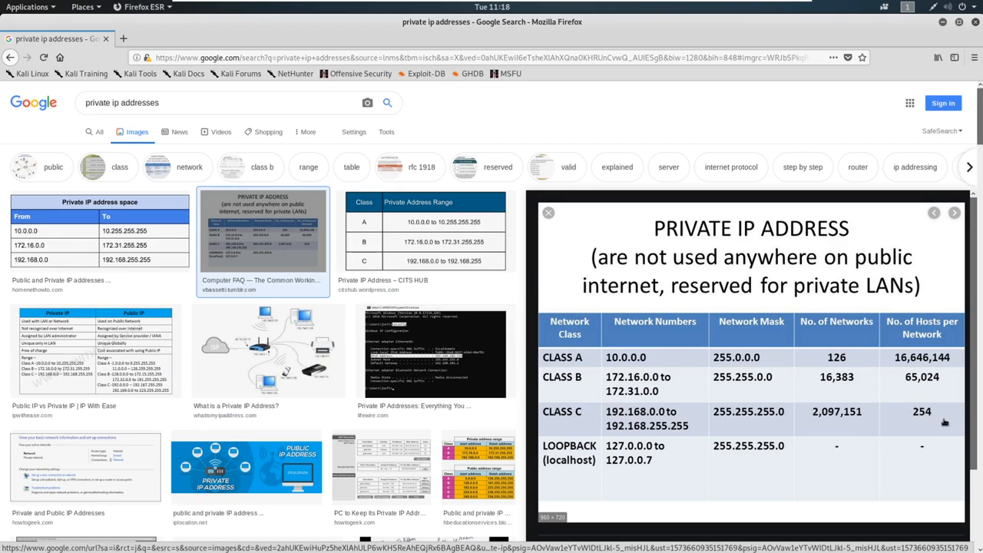
{"action": "mouse_move", "coordinate": [689, 430]}
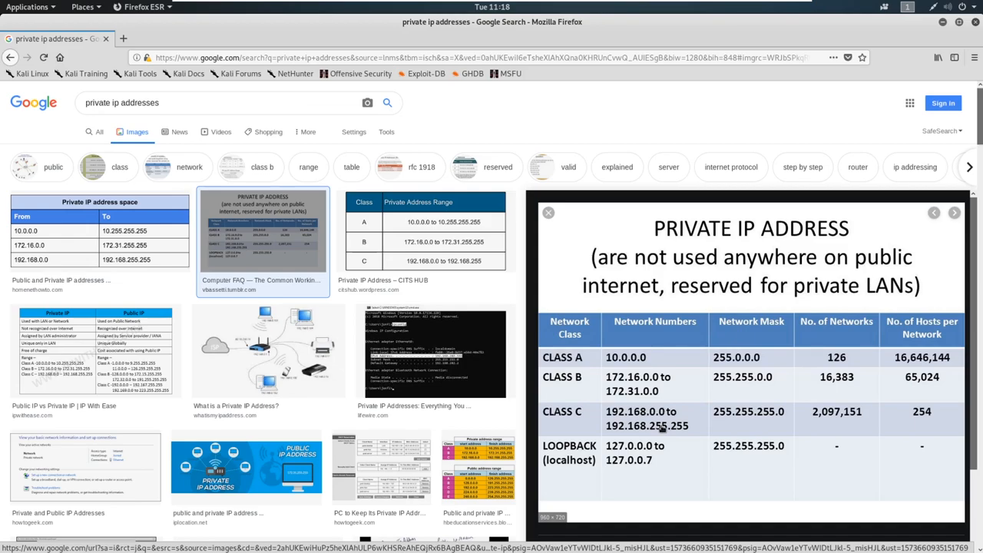
{"action": "mouse_move", "coordinate": [674, 405]}
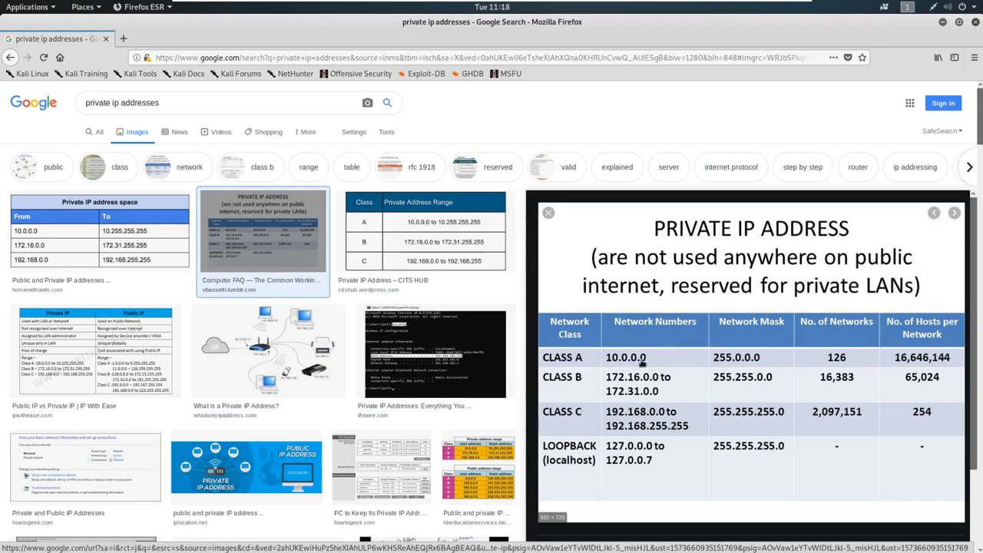
{"action": "mouse_move", "coordinate": [641, 367]}
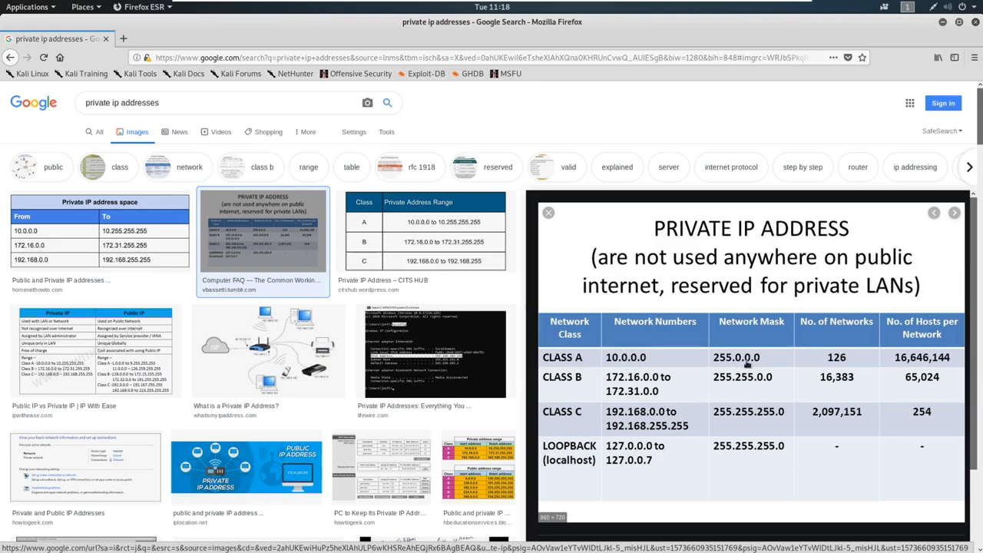
{"action": "mouse_move", "coordinate": [837, 360]}
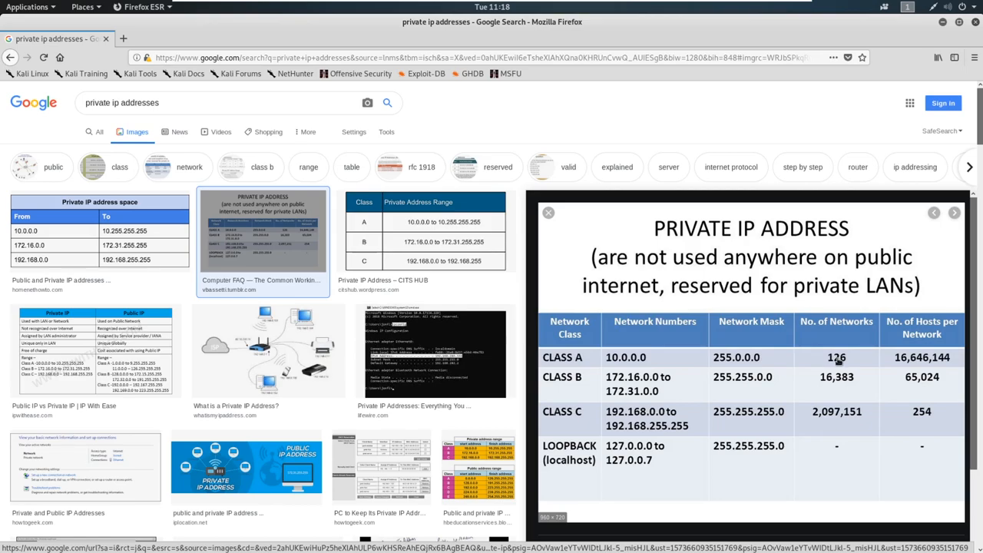
{"action": "mouse_move", "coordinate": [901, 367]}
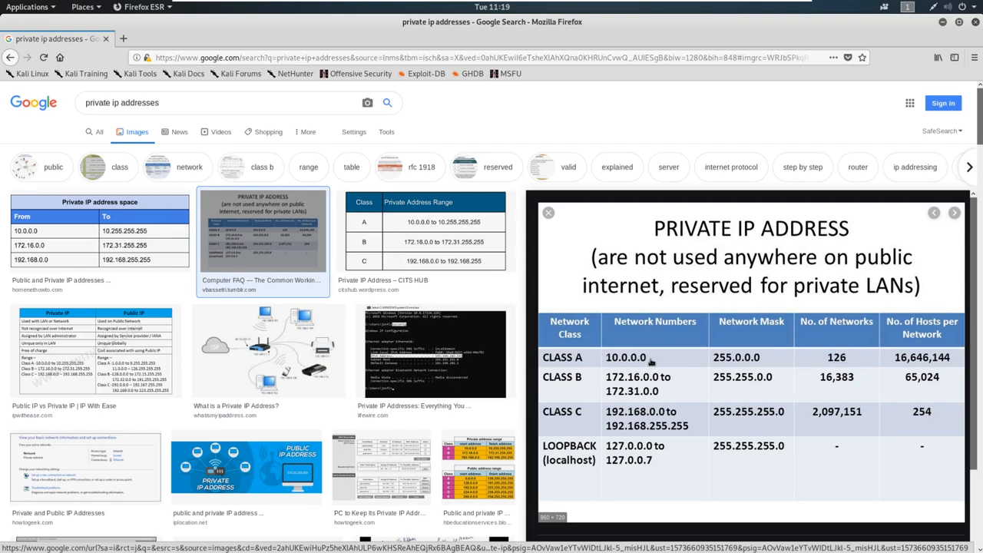
{"action": "mouse_move", "coordinate": [665, 338]}
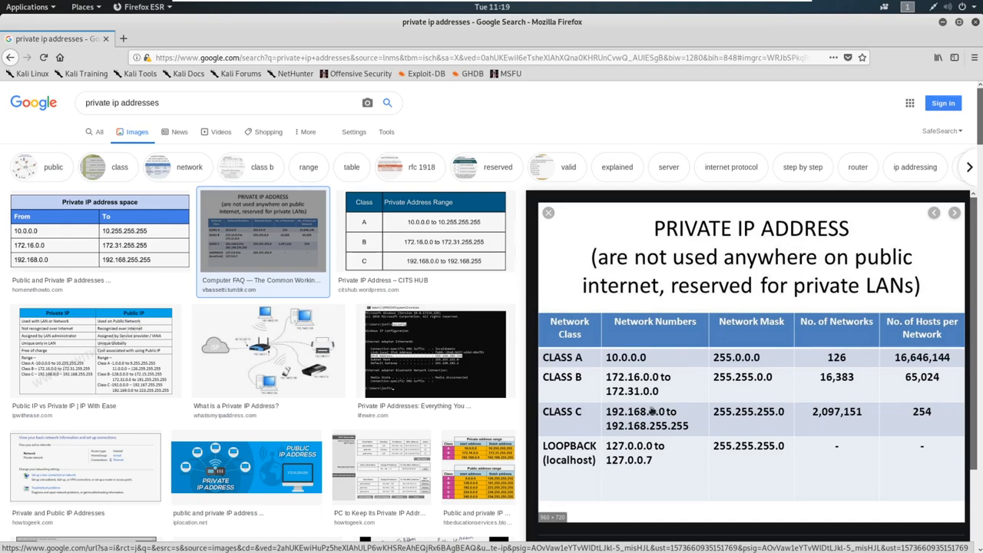
{"action": "mouse_move", "coordinate": [772, 342]}
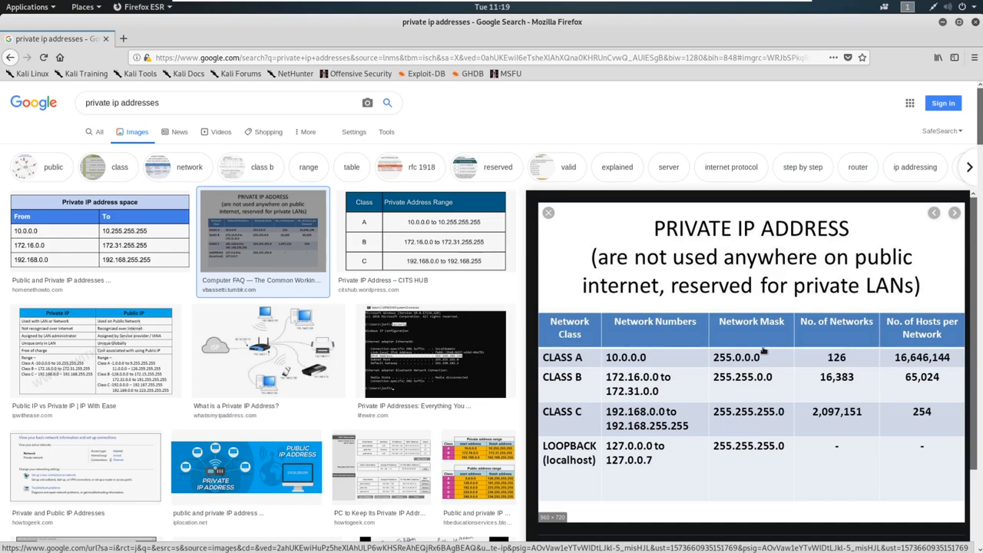
{"action": "mouse_move", "coordinate": [864, 149]}
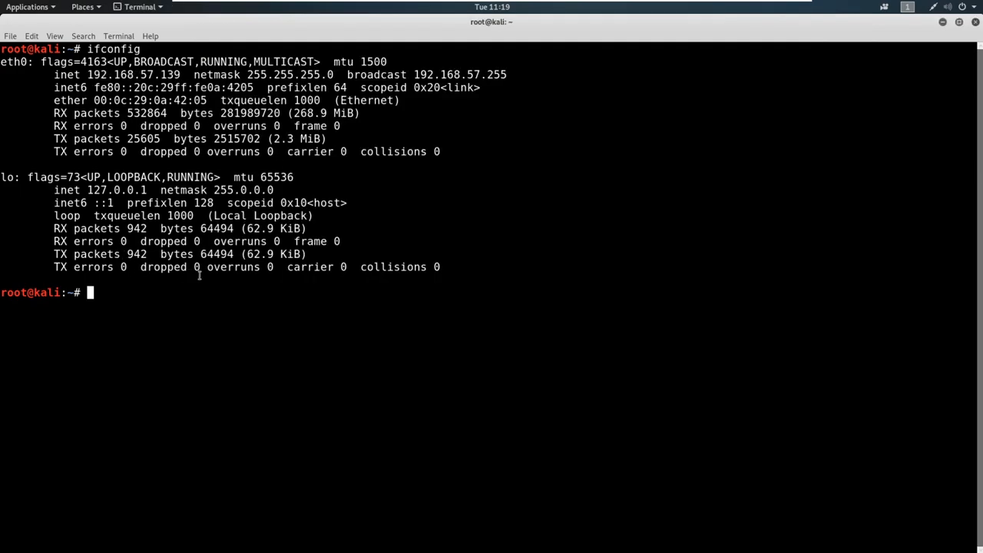
{"action": "mouse_move", "coordinate": [208, 279]}
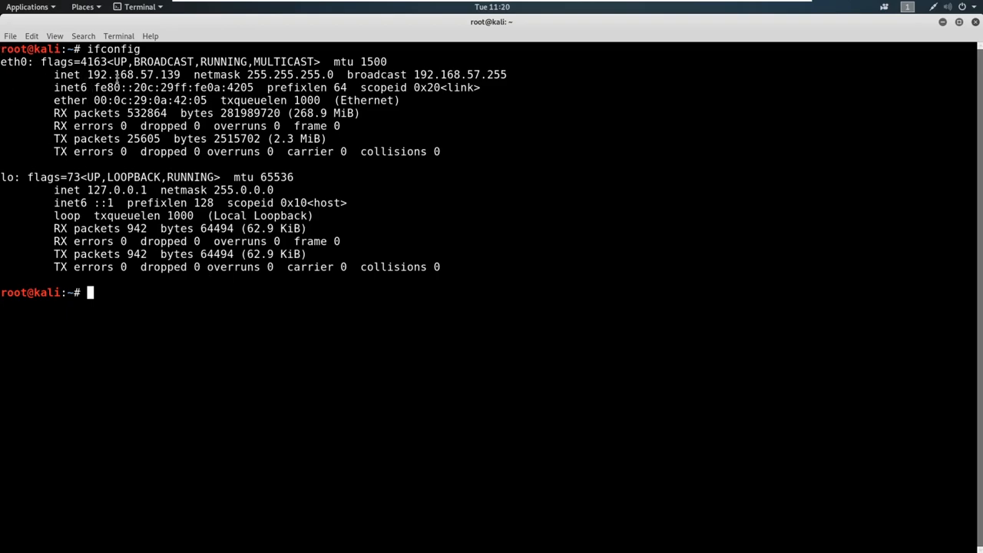
{"action": "mouse_move", "coordinate": [90, 99]}
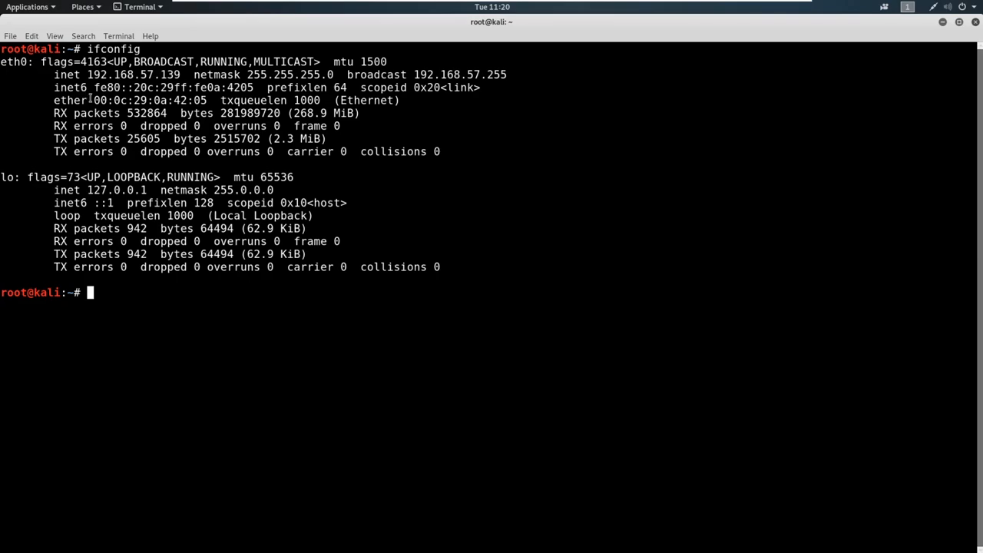